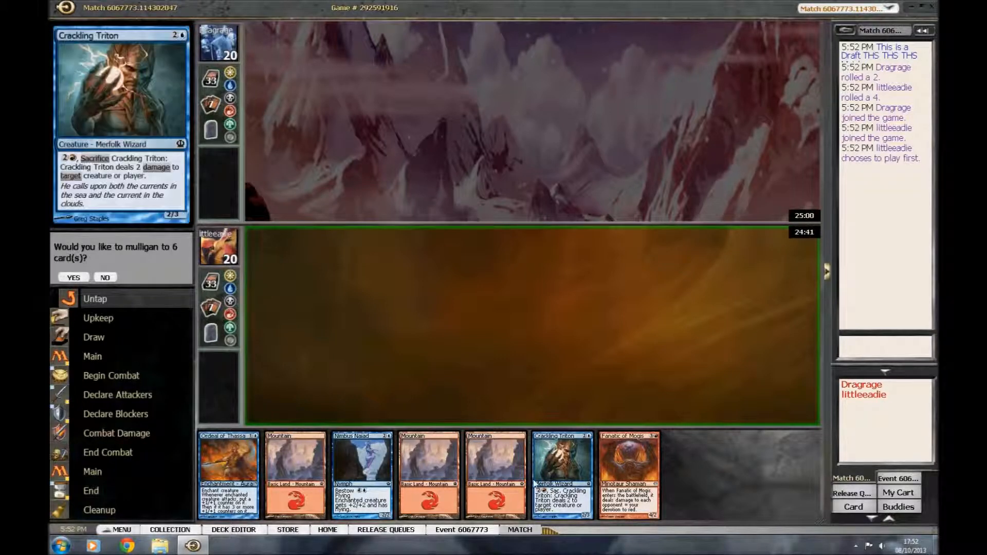
pyautogui.moveTo(625, 481)
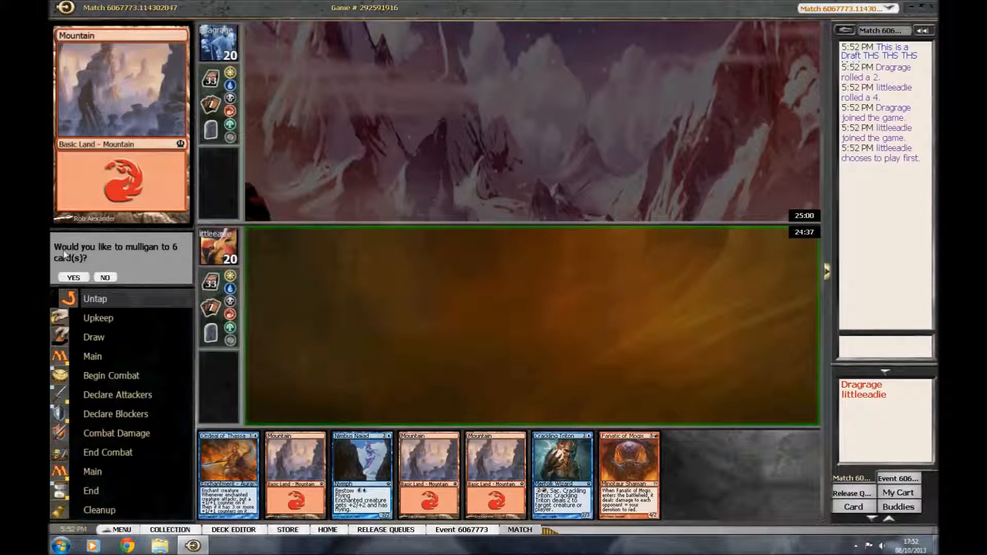
# Accept each mulligan prompt until the opening hand is down to four cards
pyautogui.click(73, 278)
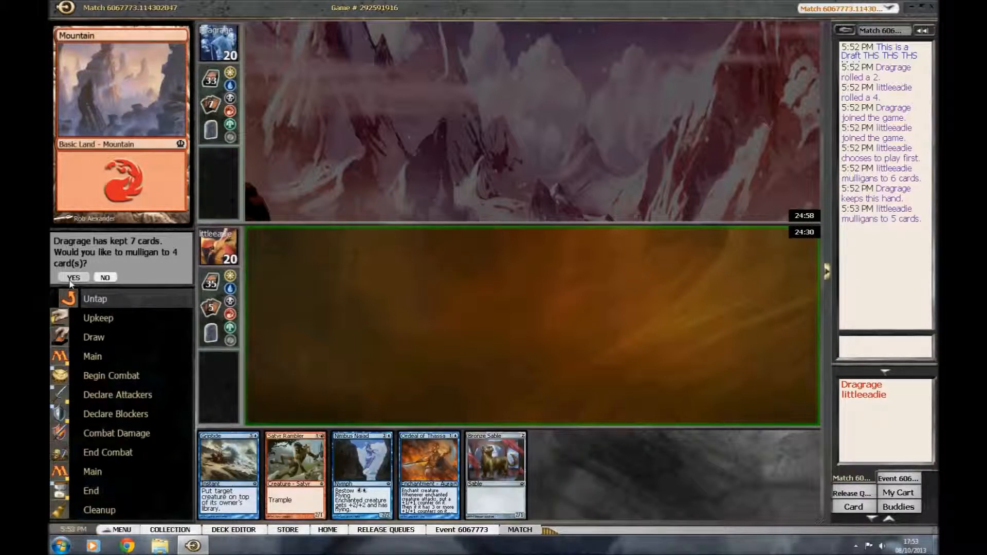
pyautogui.click(72, 277)
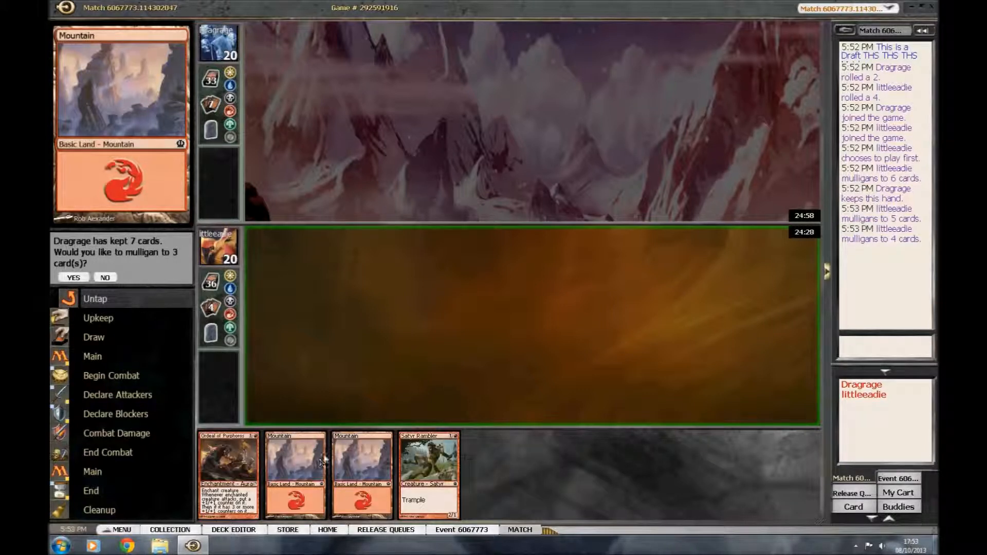
pyautogui.moveTo(238, 477)
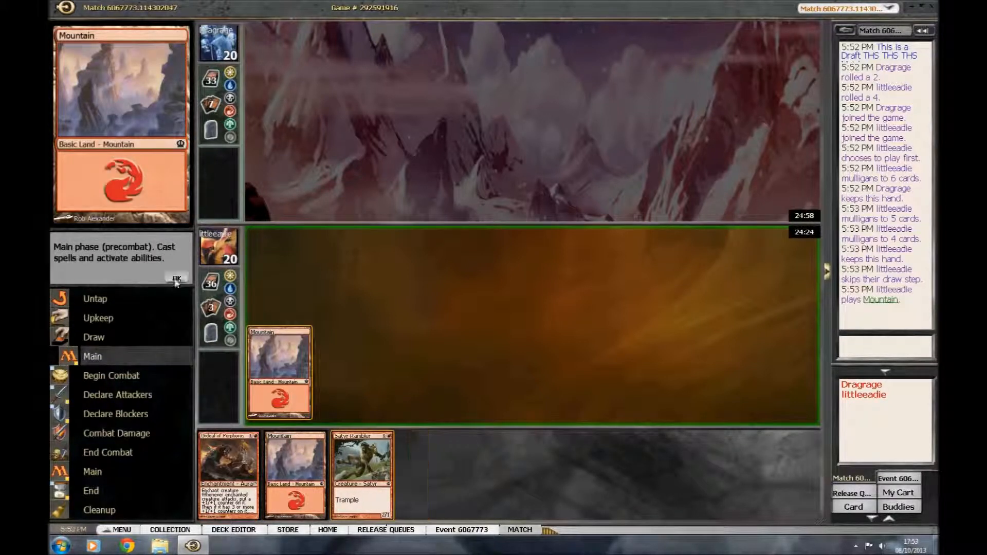
# Keep four cards, play a Mountain and pass through the first turn's phases
pyautogui.click(176, 278)
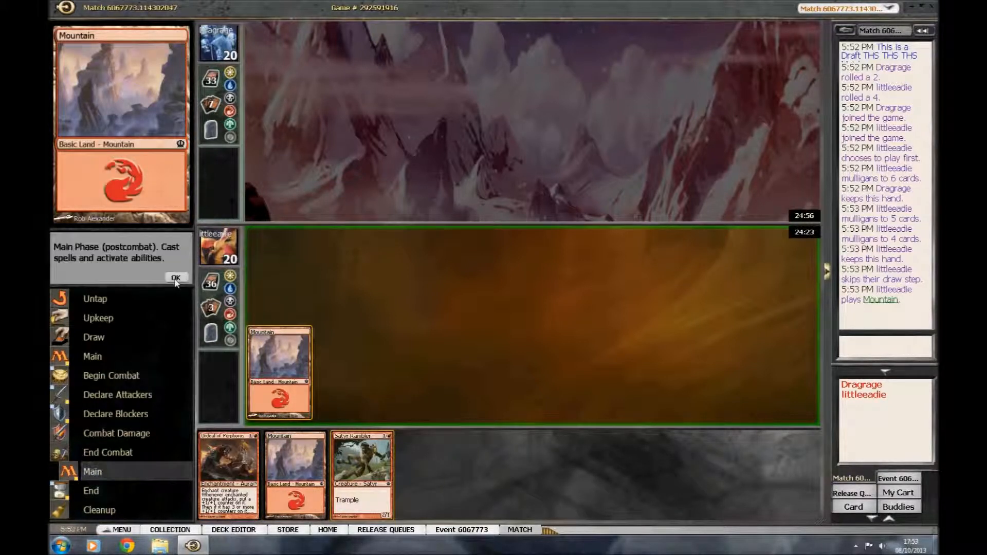
pyautogui.click(176, 278)
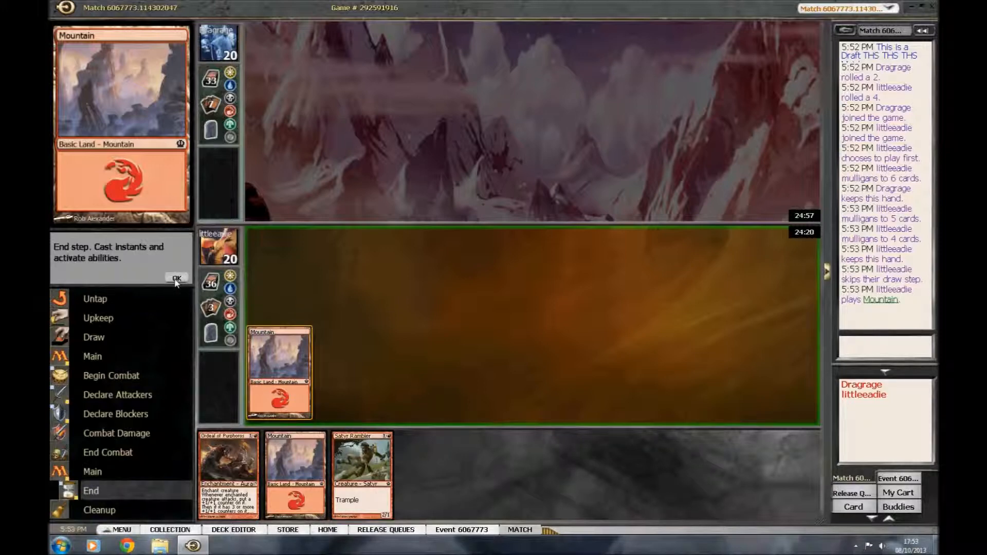
pyautogui.click(177, 278)
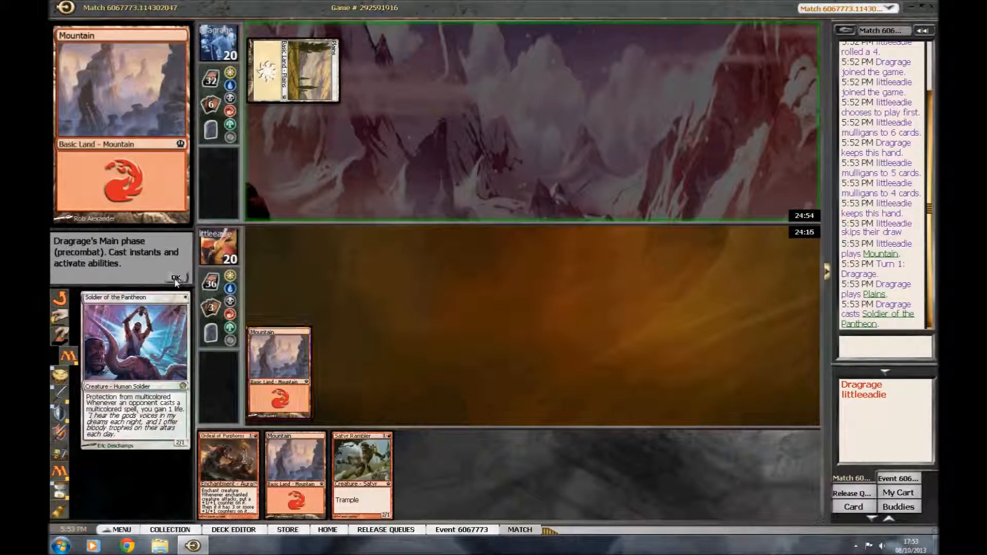
# Let Soldier of the Pantheon resolve, then play a second Mountain, cast Satyr Rambler and end turn
pyautogui.click(177, 277)
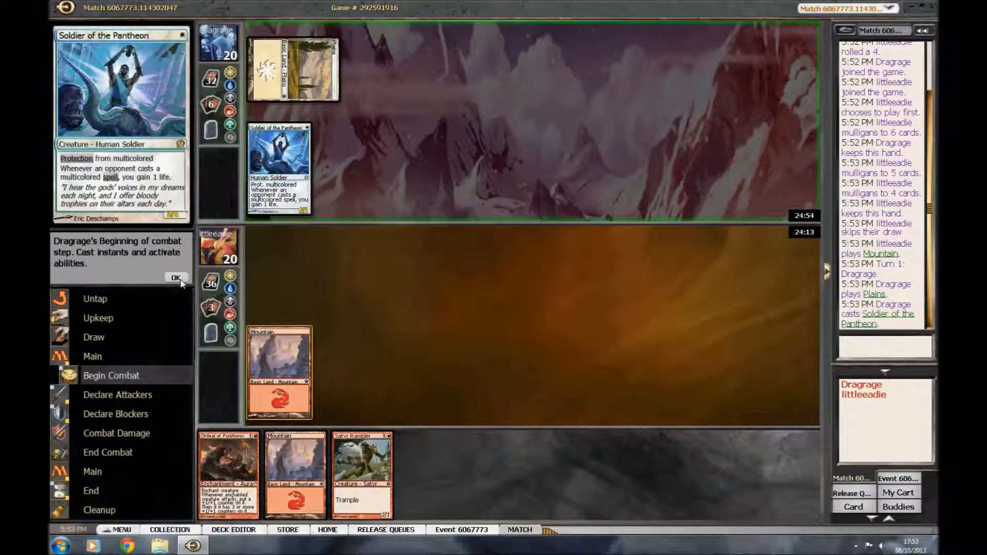
pyautogui.click(175, 278)
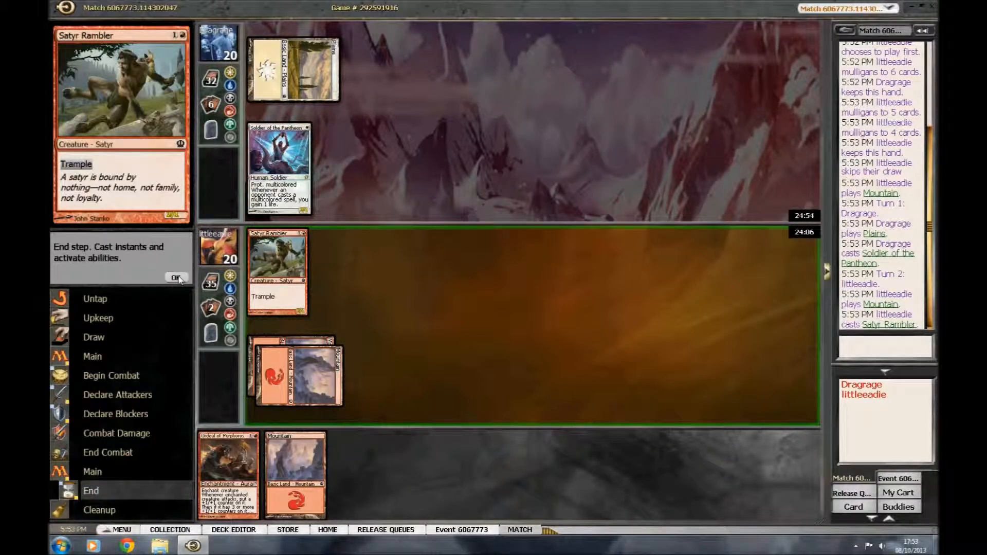
pyautogui.click(177, 278)
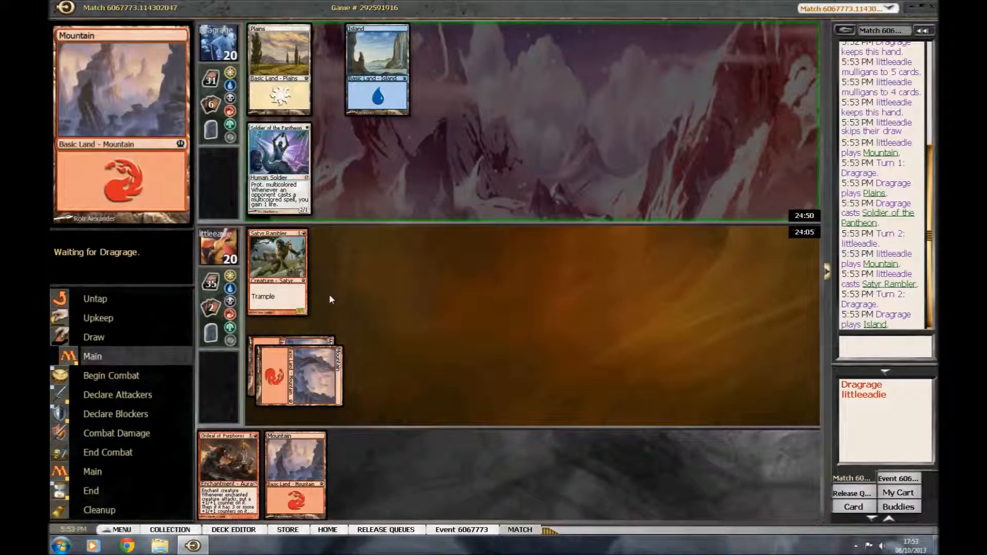
pyautogui.moveTo(347, 317)
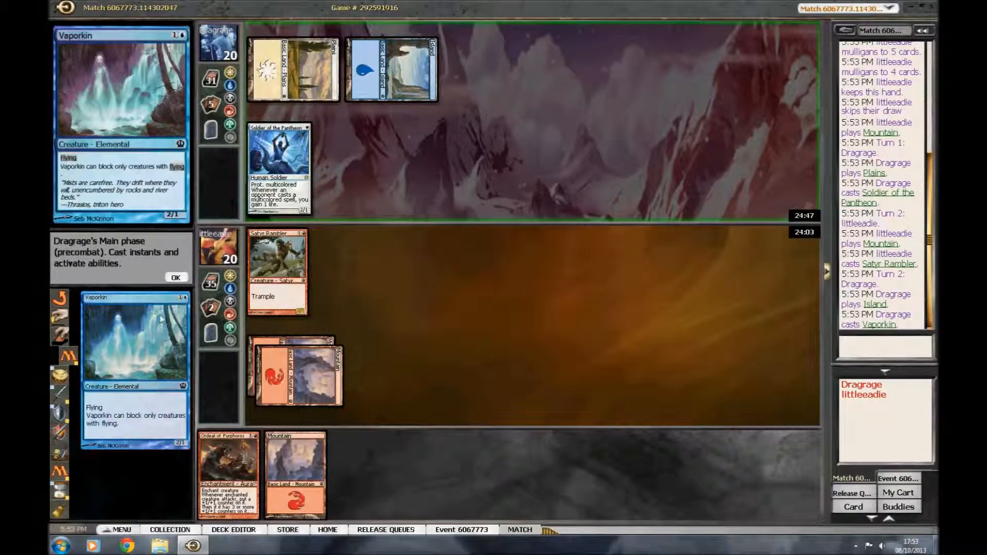
# Let Vaporkin resolve, skip attacking after a third Mountain, and take Vaporkin's hit to 18
pyautogui.click(177, 278)
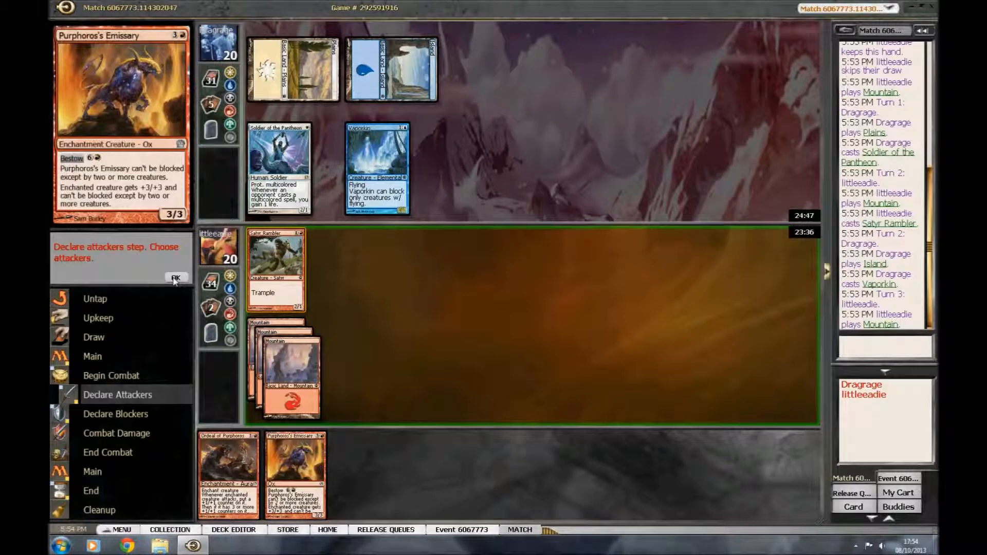
pyautogui.click(177, 278)
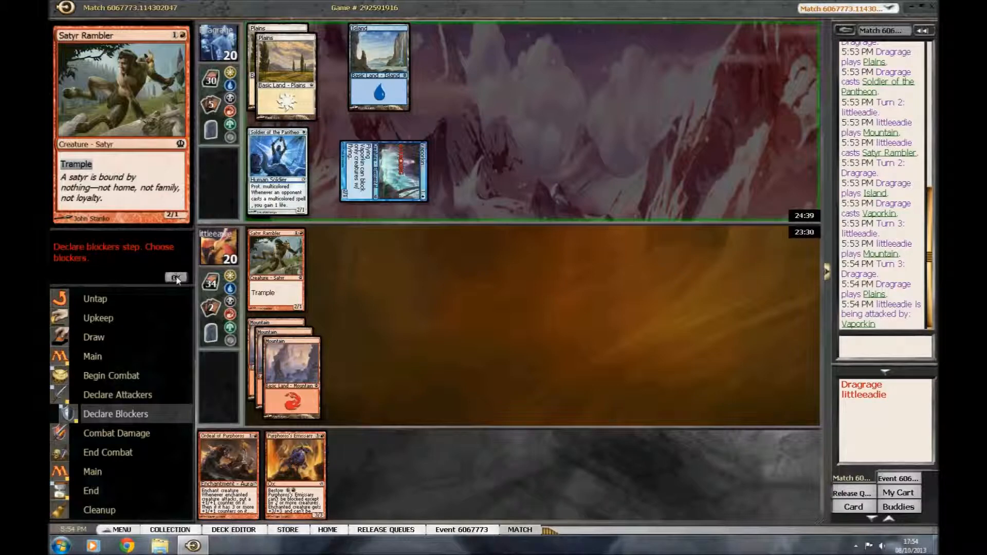
pyautogui.click(177, 278)
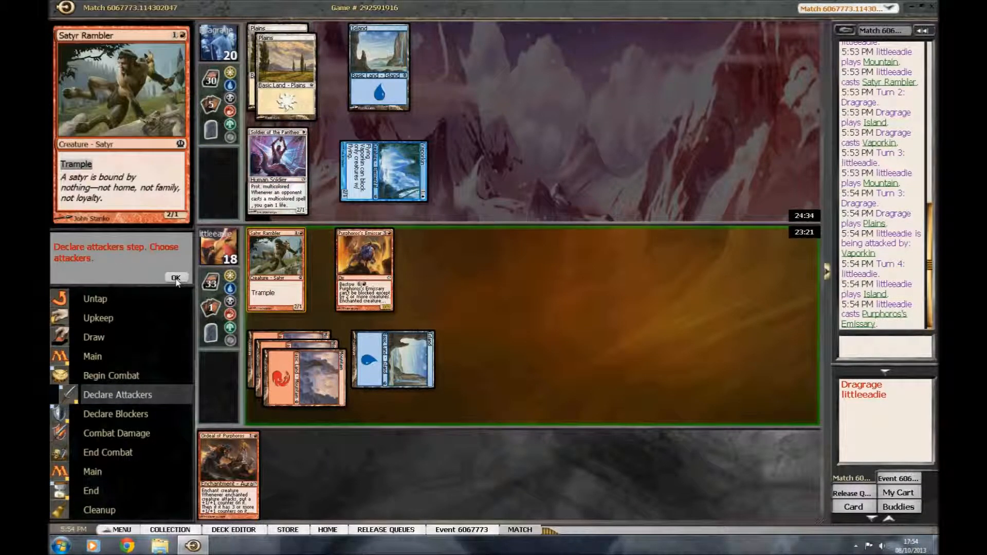
# Pass combat after casting Purphoros's Emissary and let Ray of Dissolution destroy it
pyautogui.click(175, 278)
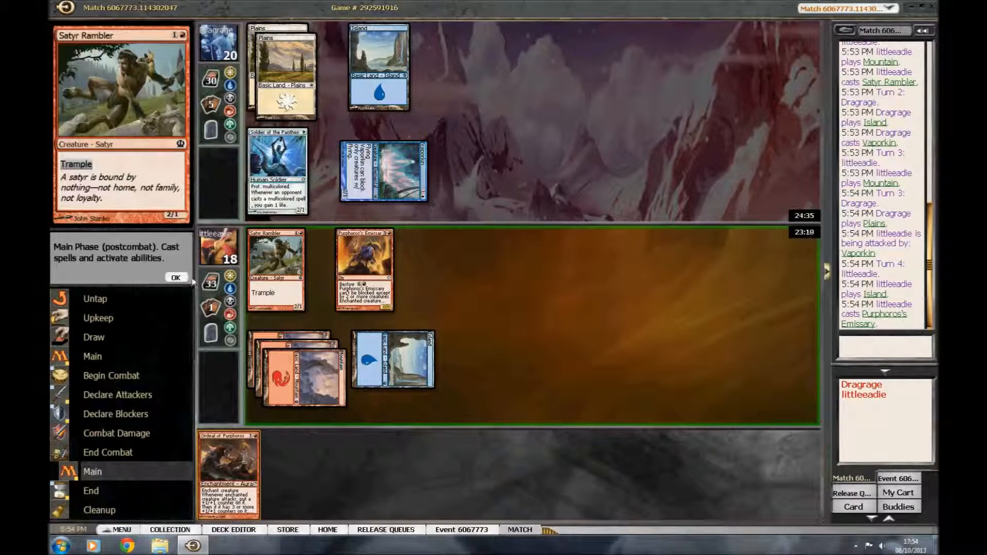
pyautogui.click(177, 278)
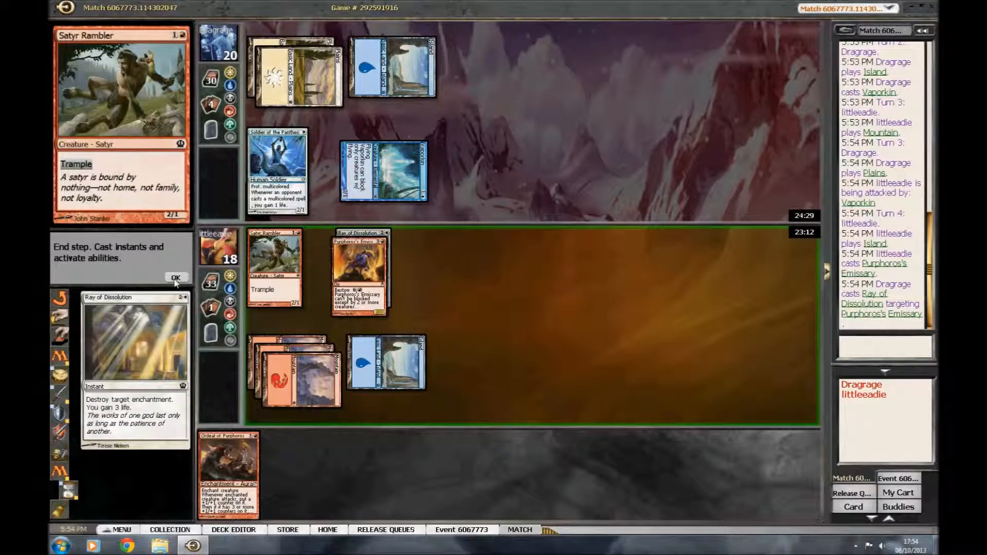
pyautogui.click(176, 278)
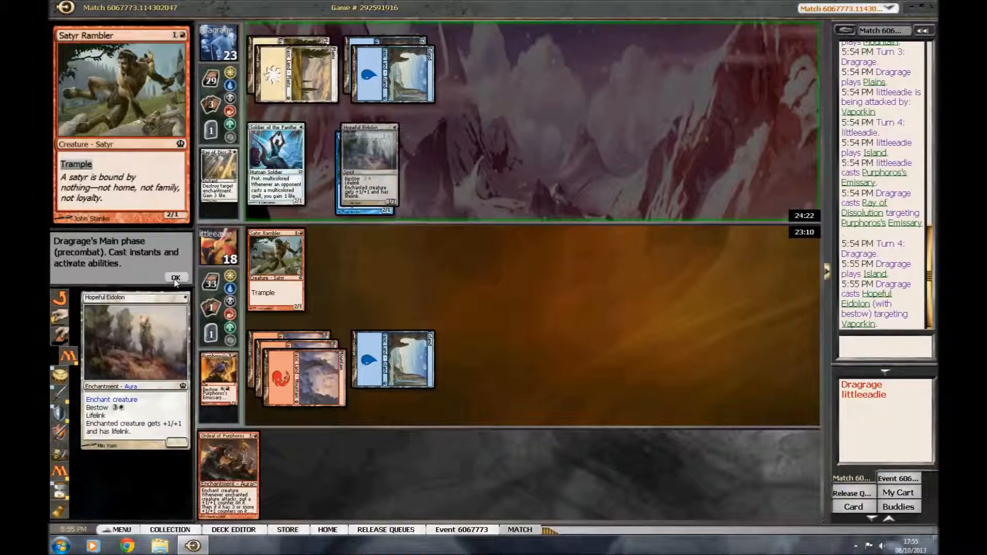
# Let Hopeful Eidolon resolve onto Vaporkin and pass through the opponent's combat
pyautogui.click(175, 277)
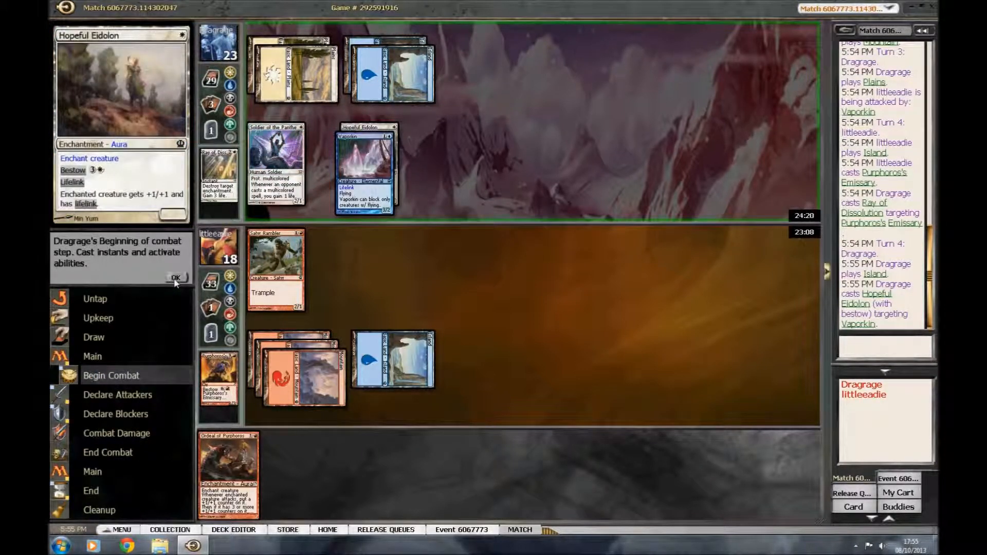
pyautogui.click(176, 278)
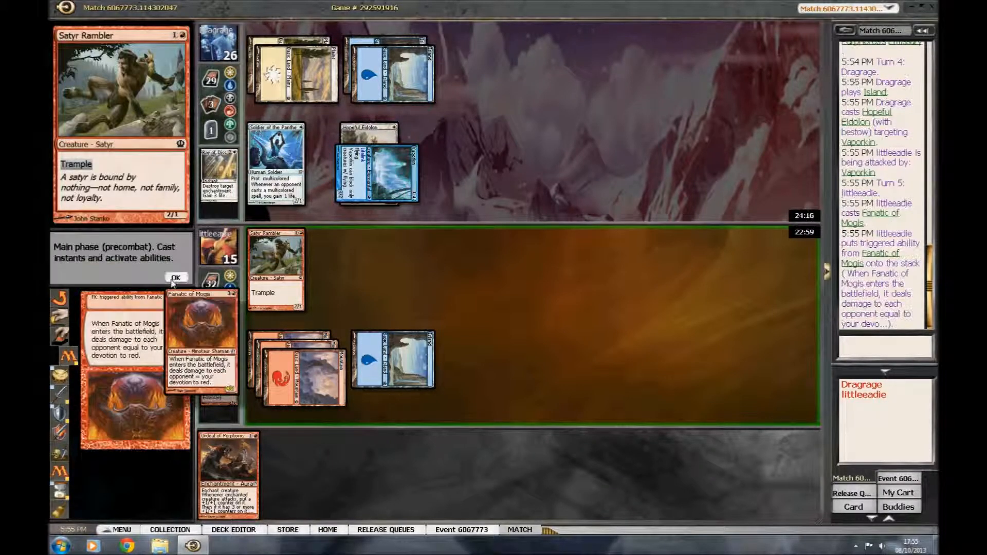
# Resolve Fanatic of Mogis's trigger dropping Dragrage to 24, skip attacks and end turn
pyautogui.click(176, 278)
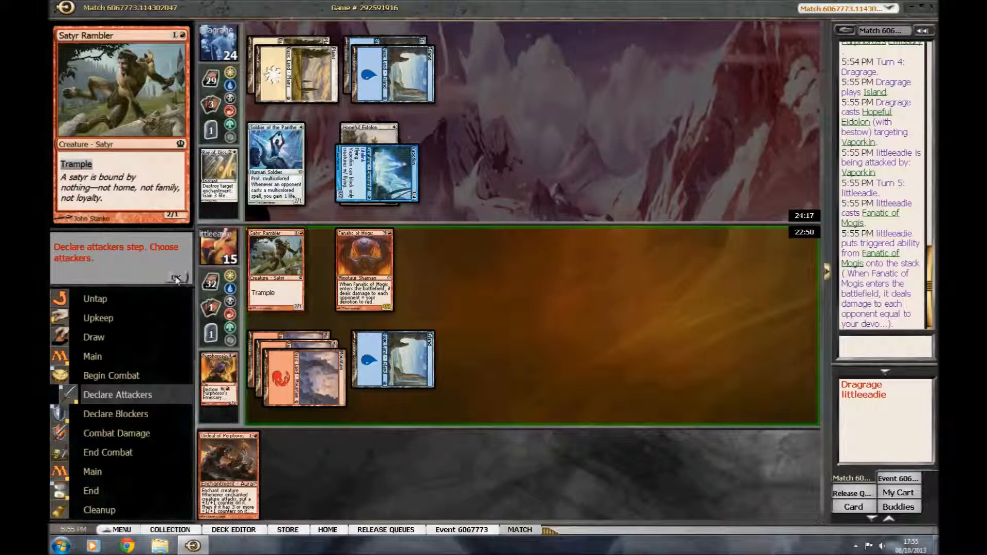
pyautogui.click(175, 278)
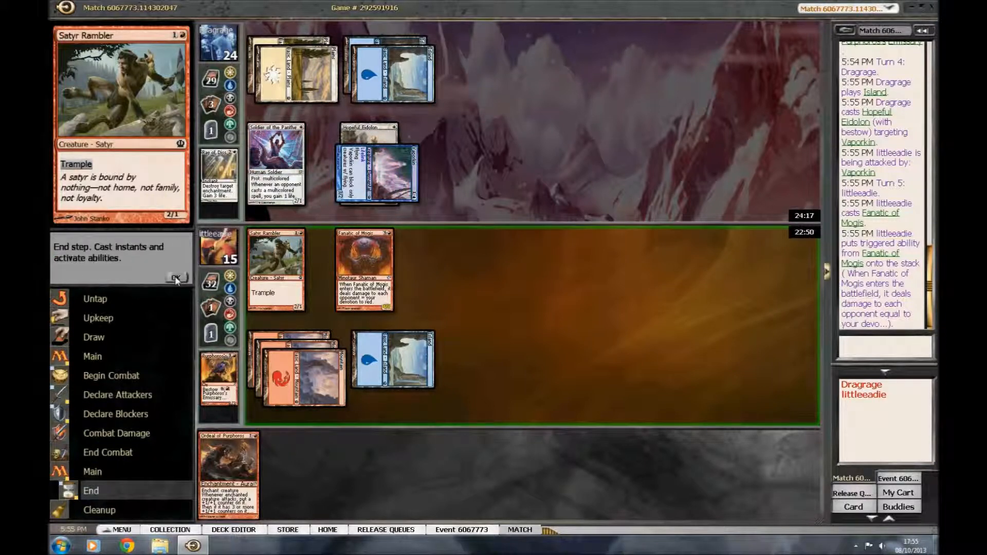
pyautogui.click(175, 278)
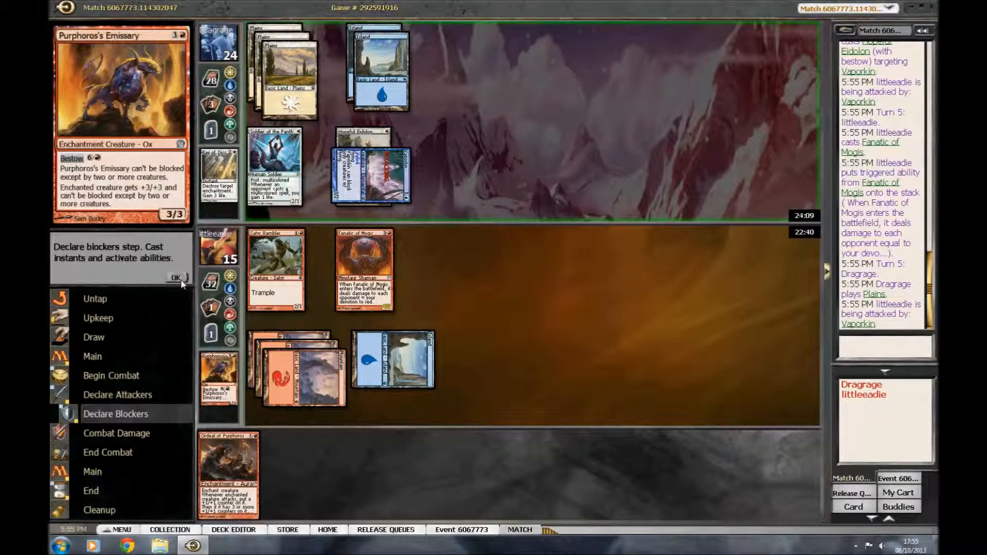
# Take Vaporkin's attack unblocked to 12 life and let Wingsteed Rider resolve
pyautogui.click(174, 278)
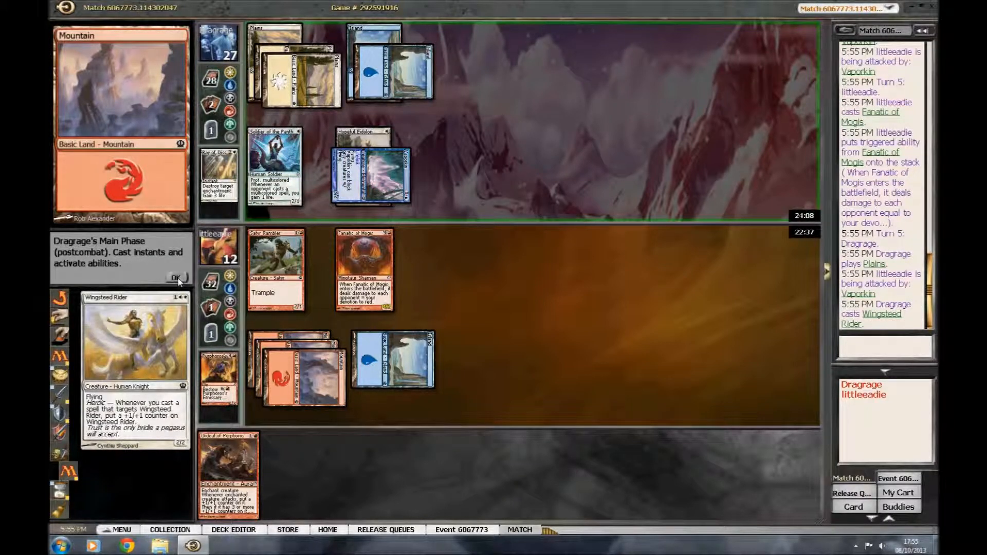
pyautogui.click(177, 277)
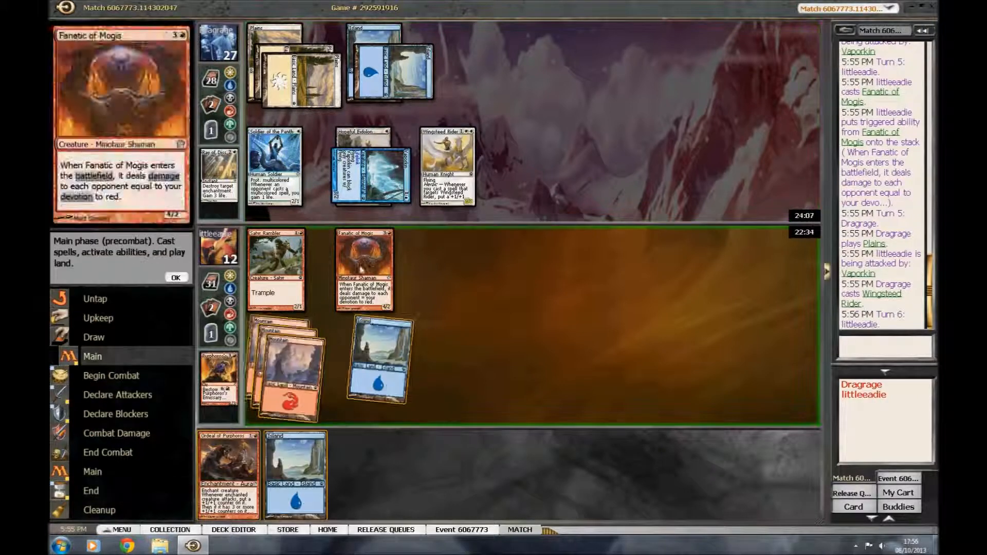
pyautogui.moveTo(298, 380)
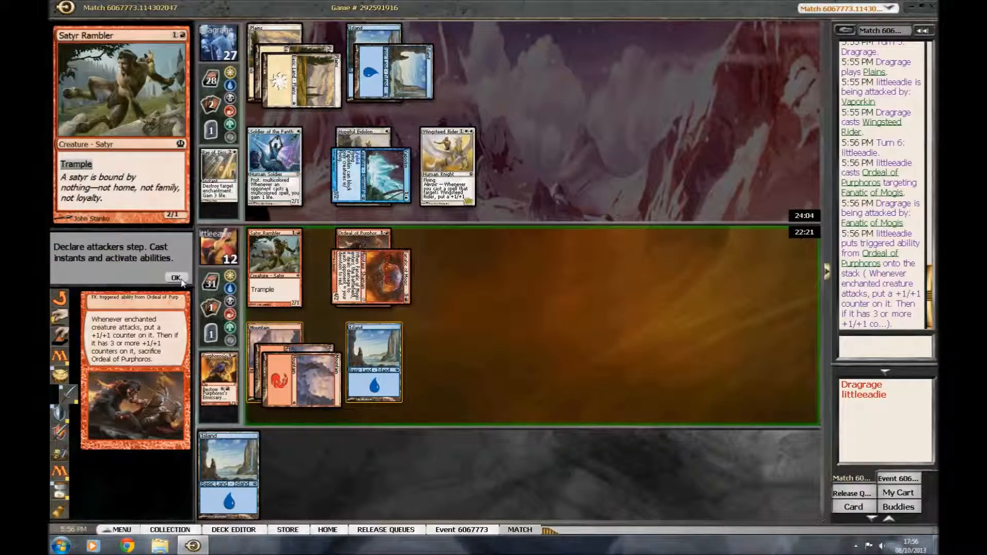
# Resolve Satyr Rambler's attack leaving Dragrage at 22 and end the turn
pyautogui.click(176, 277)
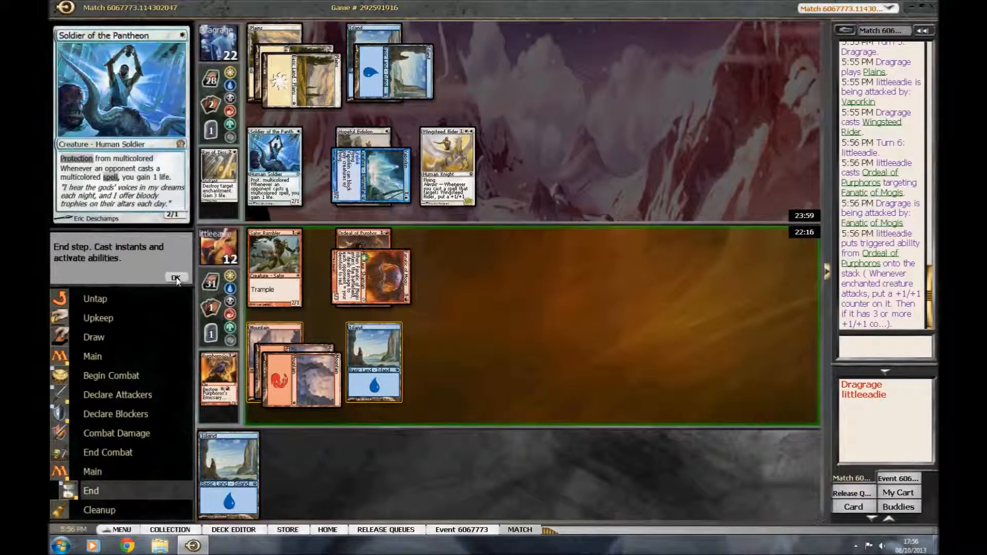
pyautogui.click(176, 277)
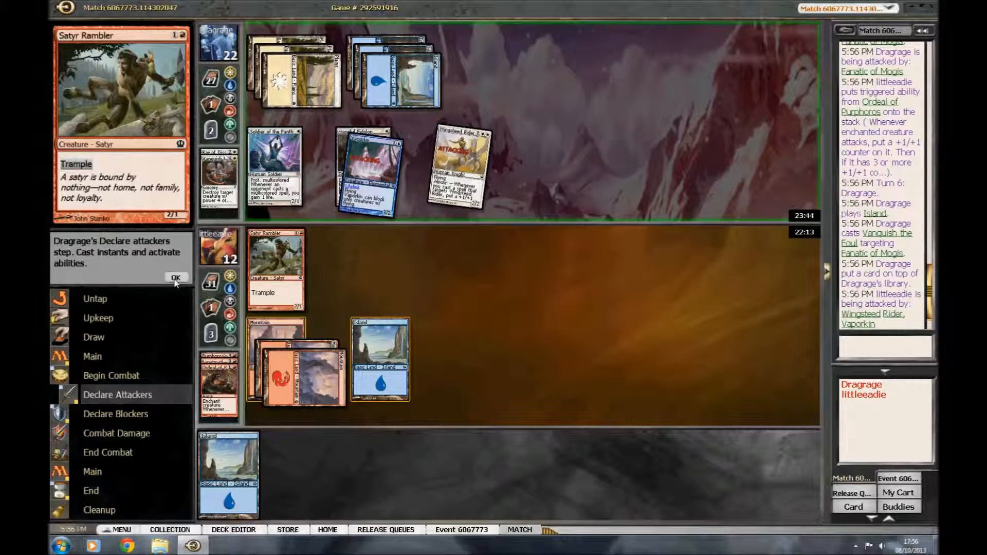
# Take both flier attacks without blocking, falling to 2 life with Crackling Triton in play
pyautogui.click(175, 277)
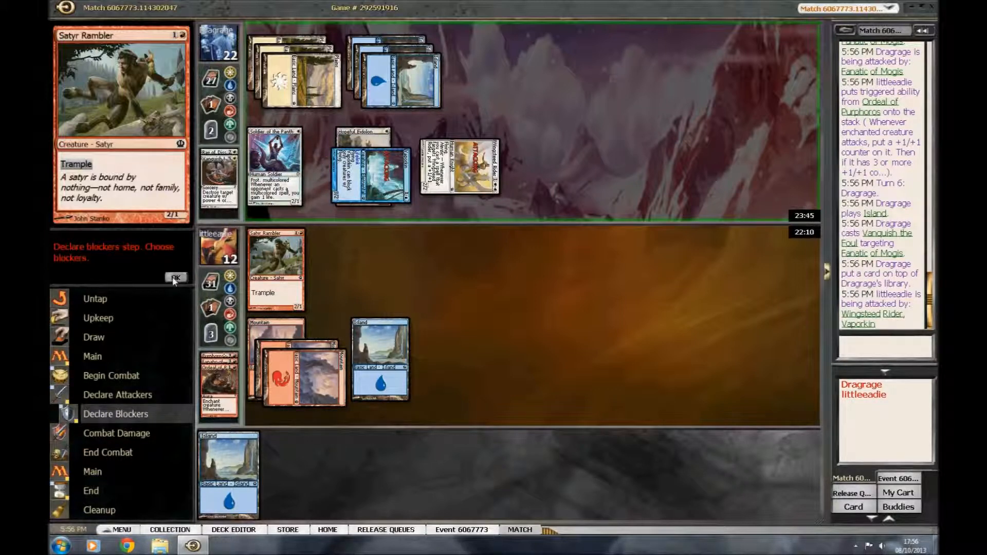
pyautogui.click(177, 278)
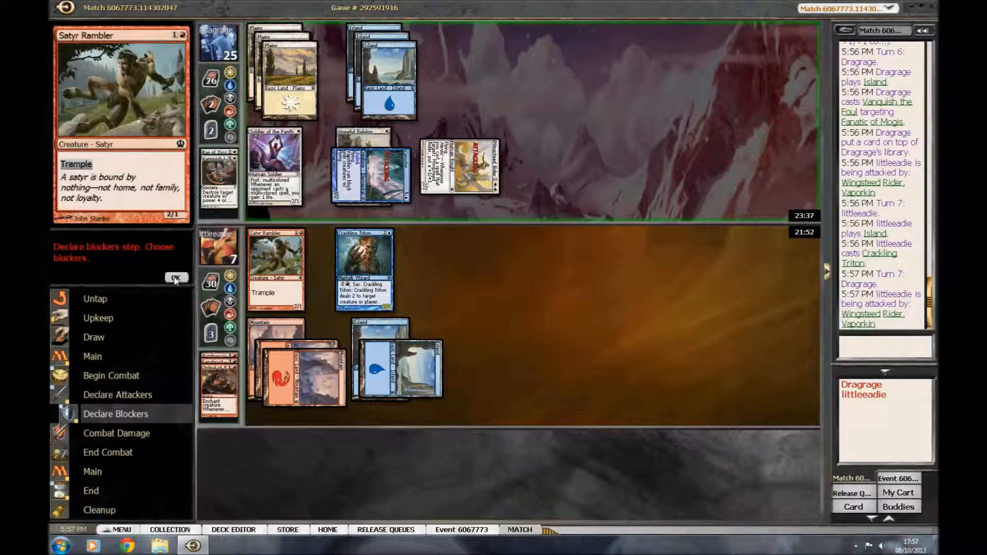
pyautogui.click(177, 278)
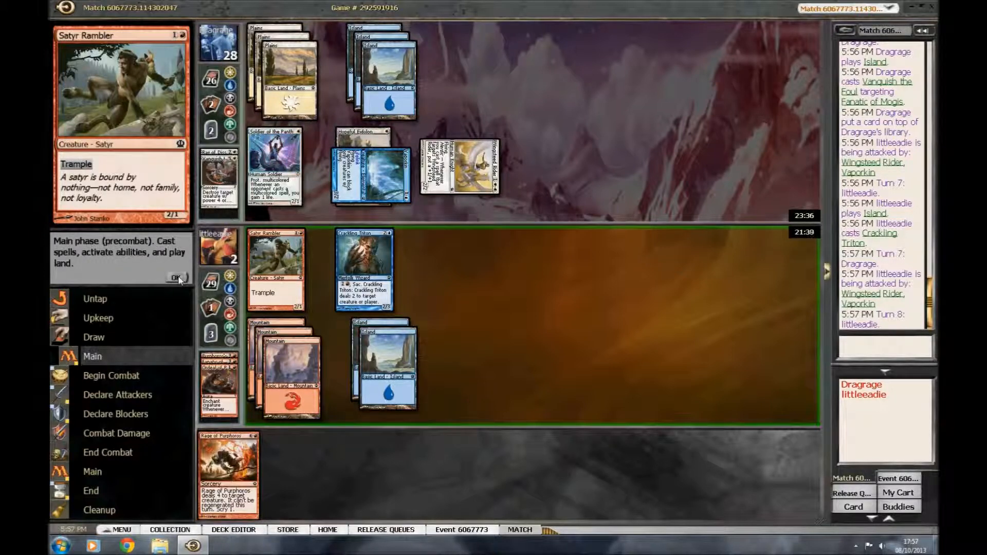
# Skip combat with Rage of Purphoros in hand and pass the turn to Dragrage
pyautogui.click(174, 278)
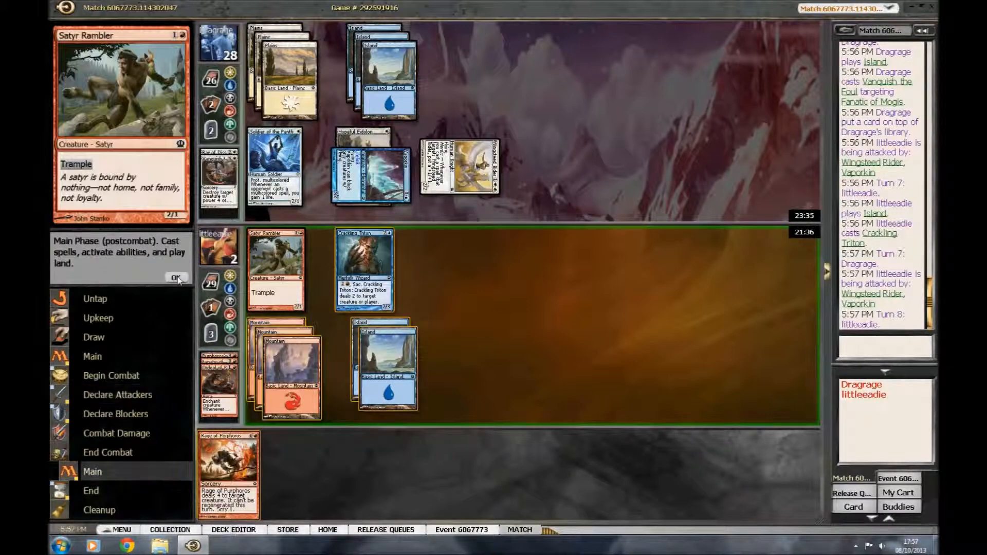
pyautogui.click(177, 277)
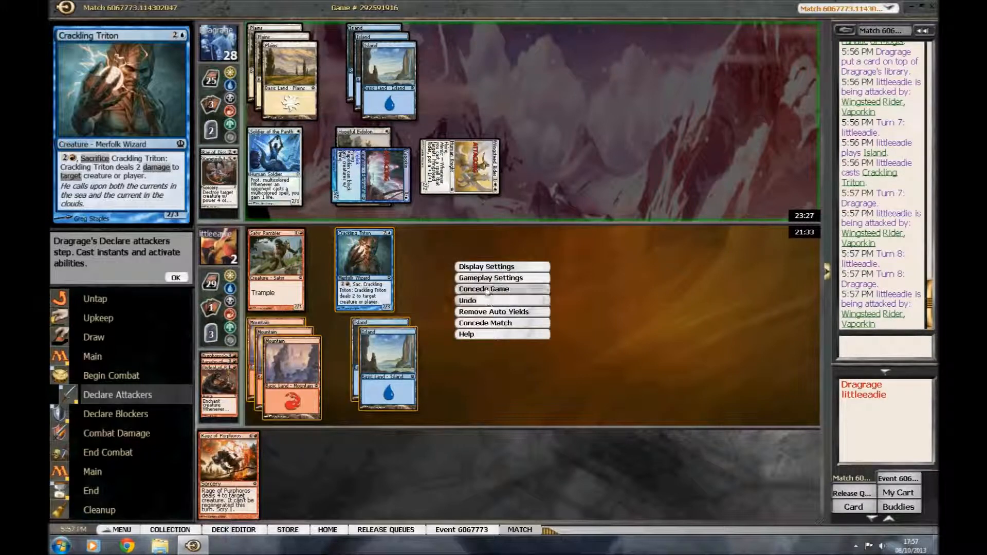
# Concede the game, confirm it, and acknowledge the Game Results to reach sideboarding
pyautogui.click(483, 288)
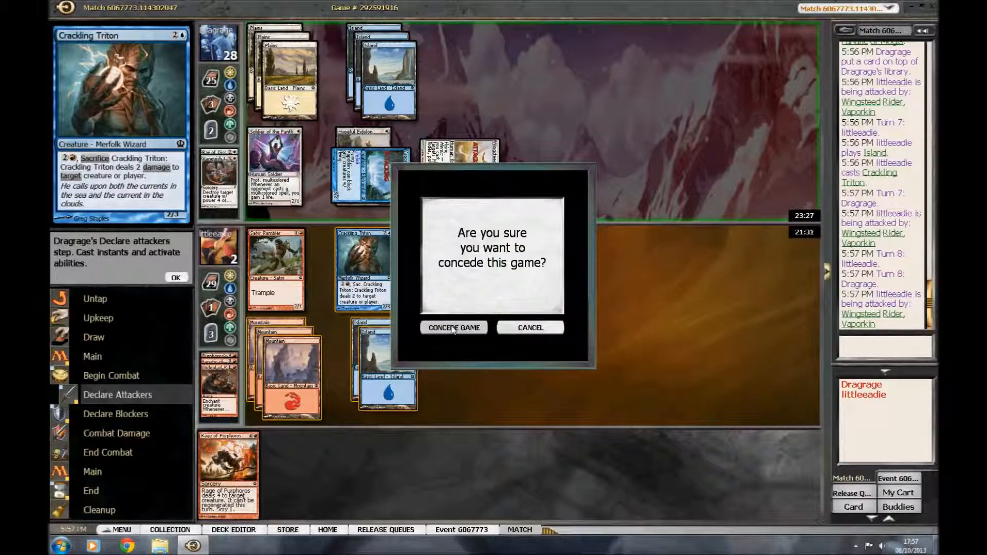
pyautogui.click(454, 328)
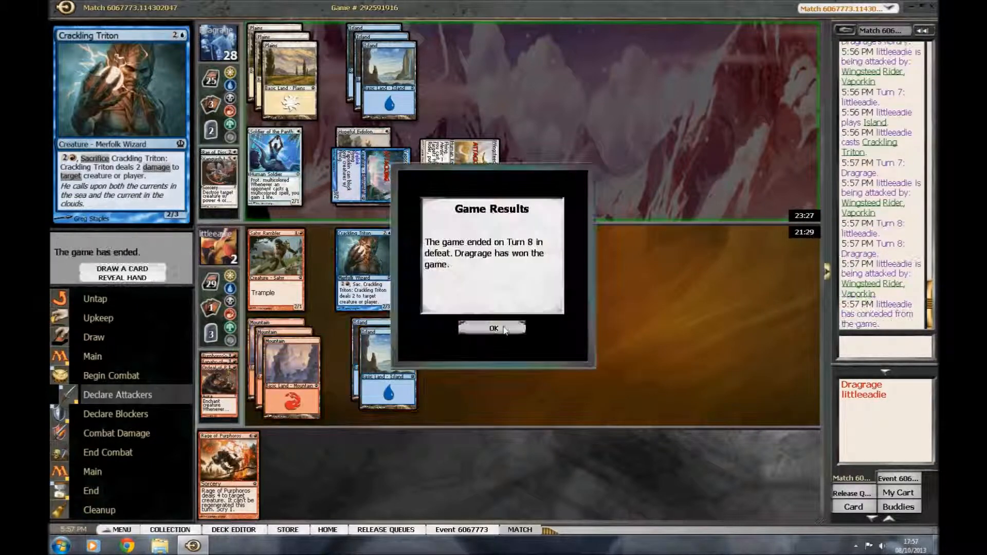
pyautogui.click(492, 329)
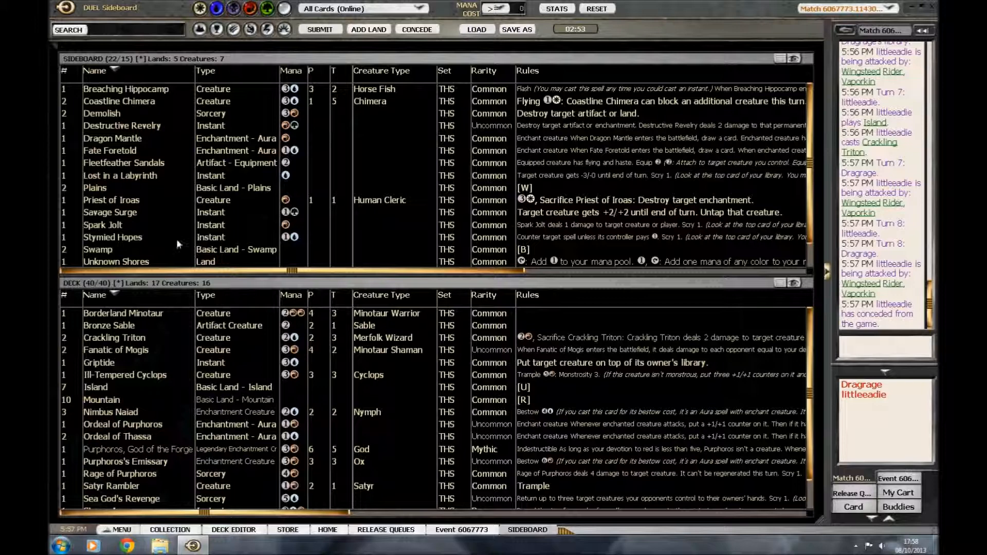
pyautogui.moveTo(108, 226)
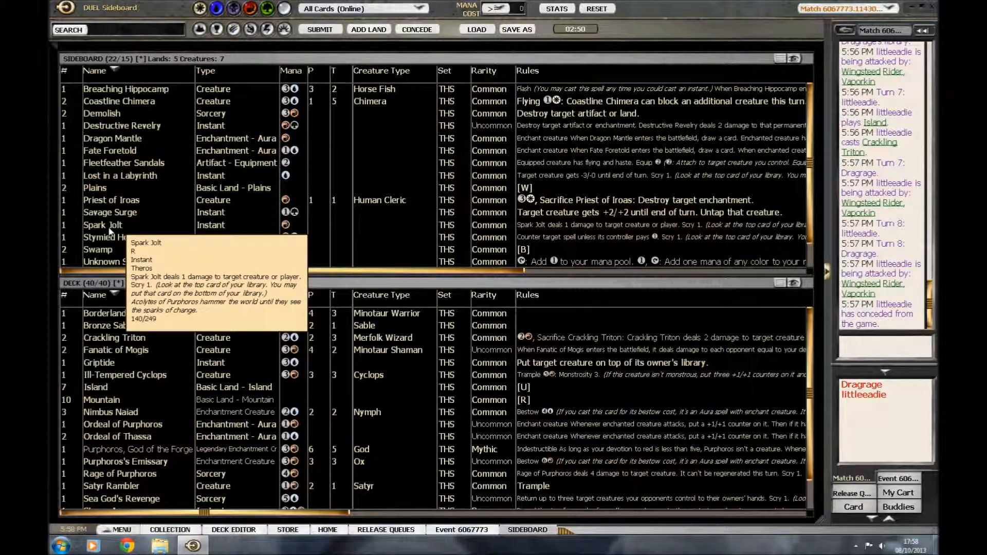
# Move Spark Jolt and Fleetfeather Sandals from the sideboard into the main deck
pyautogui.click(103, 224)
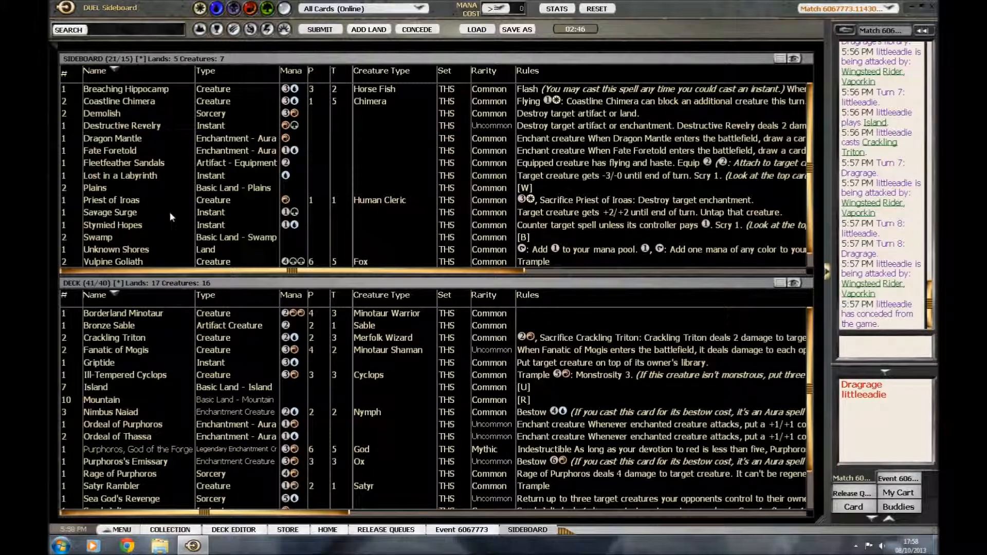
pyautogui.click(123, 162)
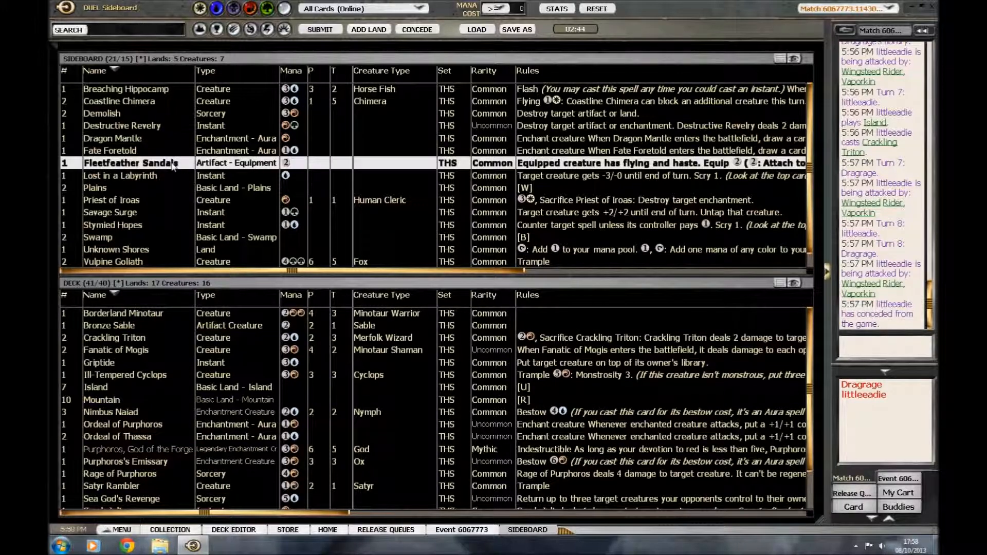
pyautogui.doubleClick(124, 163)
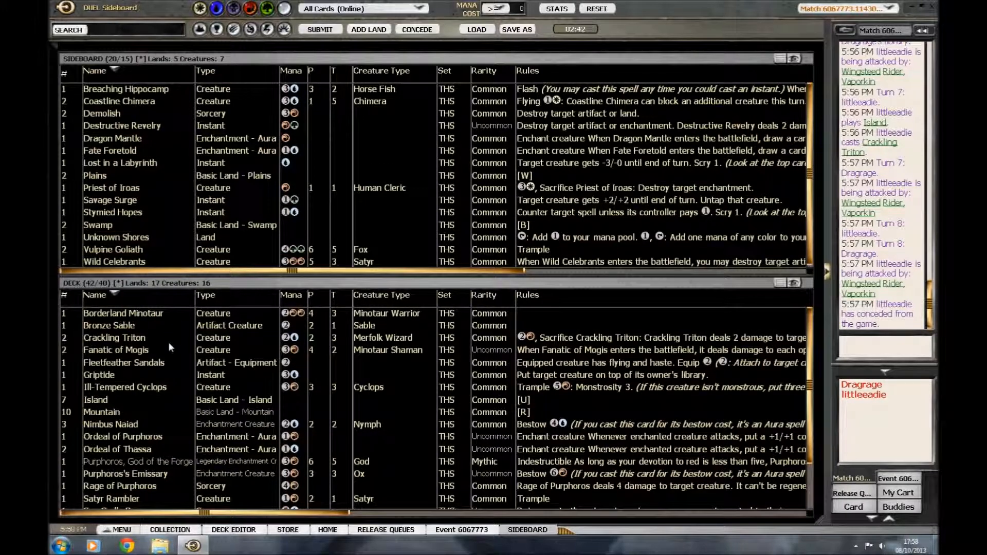
# Send one Bronze Sable and one Satyr Rambler to the sideboard, keeping 40 cards
pyautogui.rightClick(109, 325)
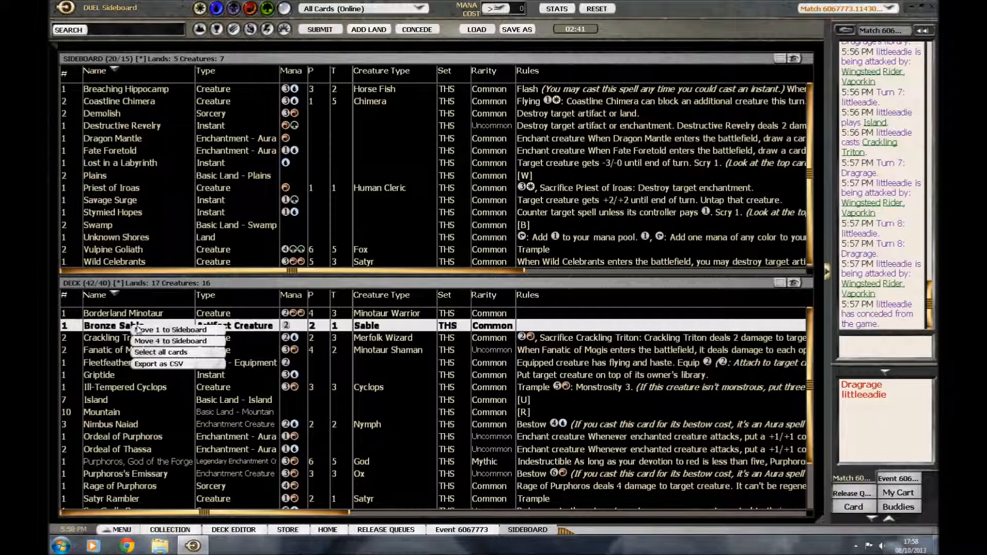
pyautogui.click(170, 329)
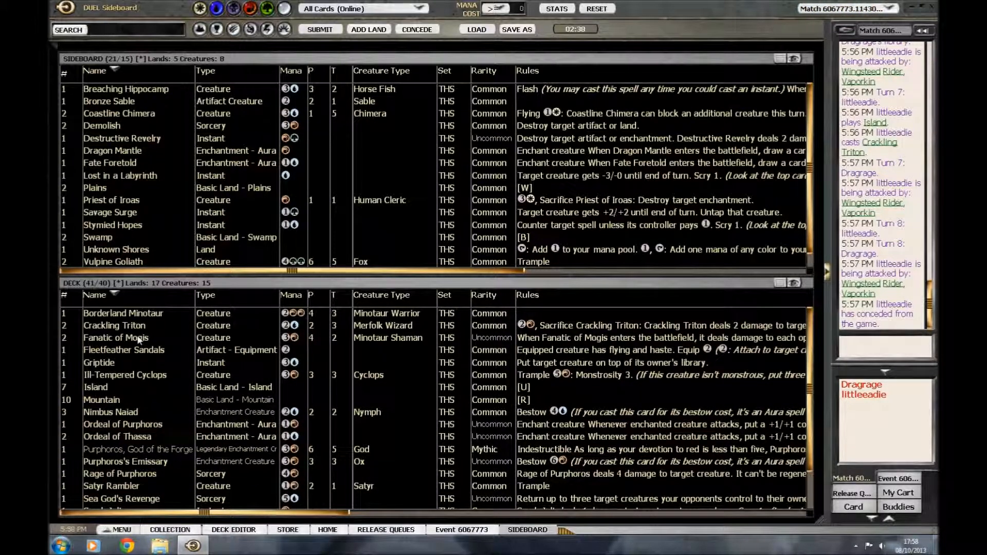
pyautogui.scroll(-3)
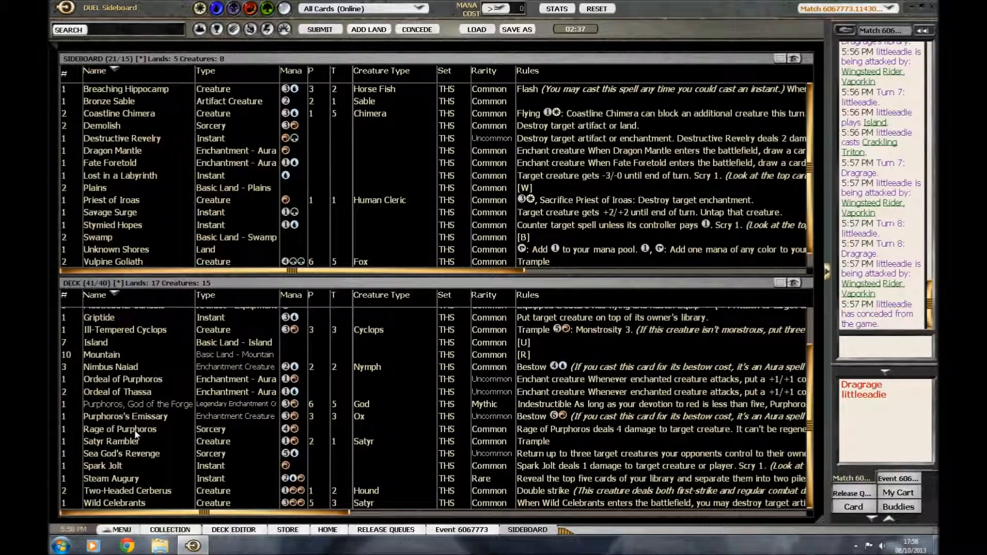
pyautogui.moveTo(111, 440)
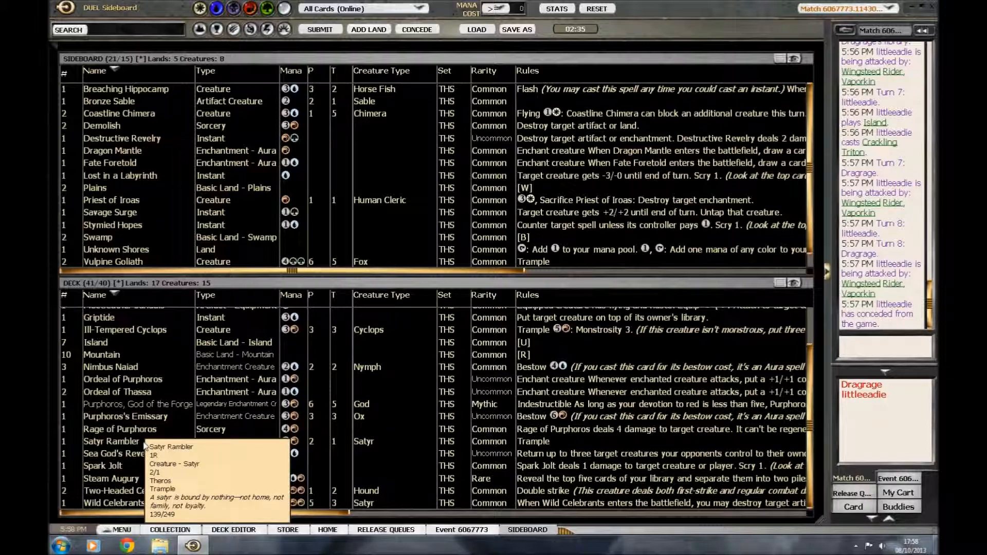
pyautogui.click(111, 442)
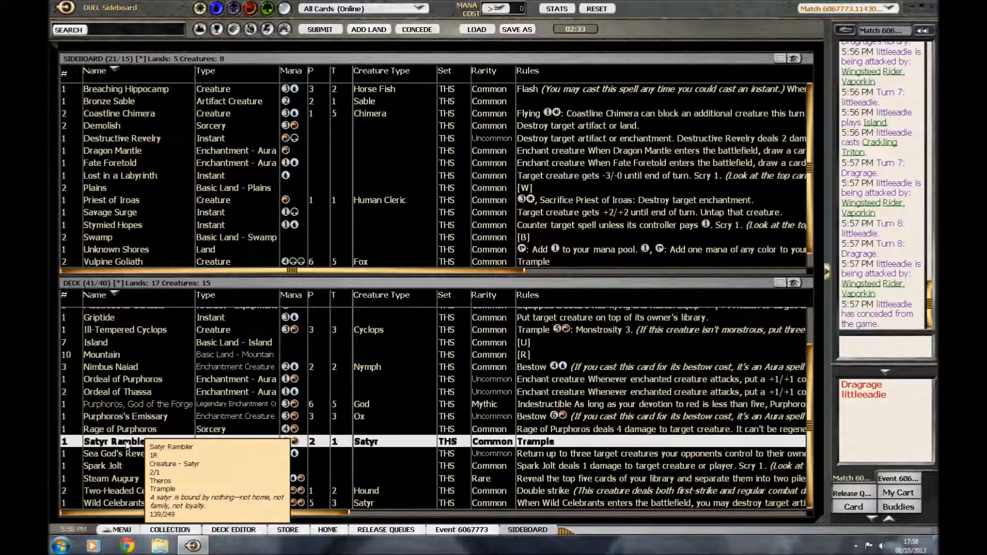
pyautogui.rightClick(118, 441)
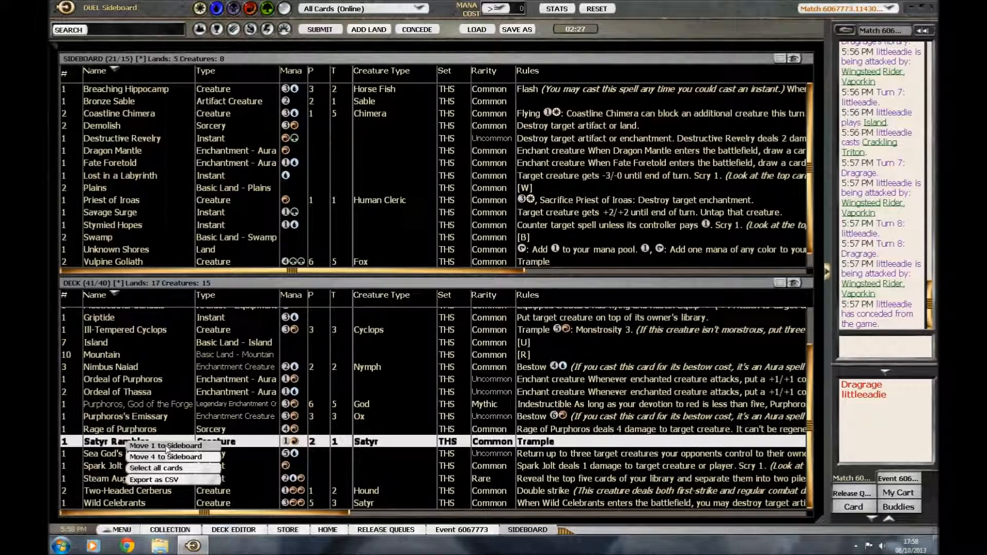
pyautogui.click(162, 445)
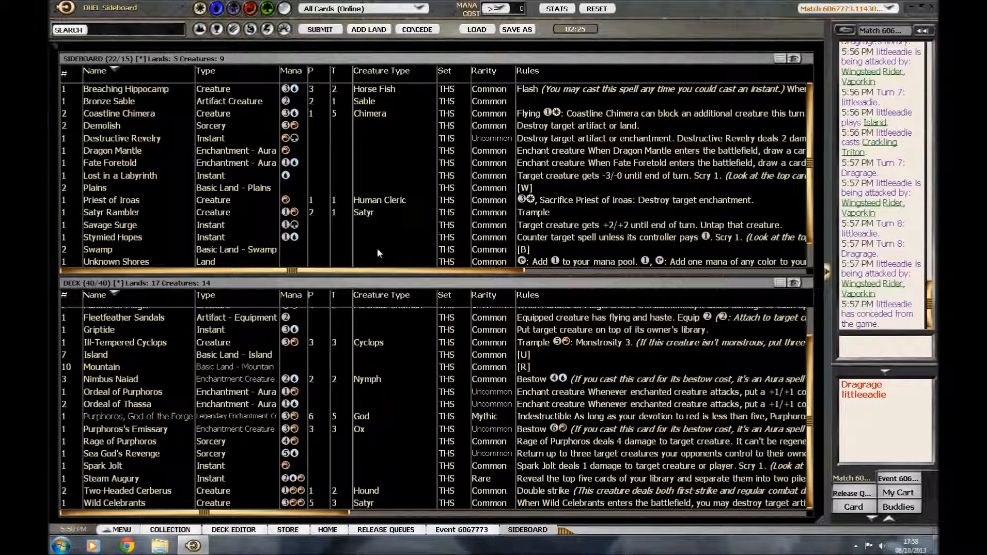
pyautogui.moveTo(406, 375)
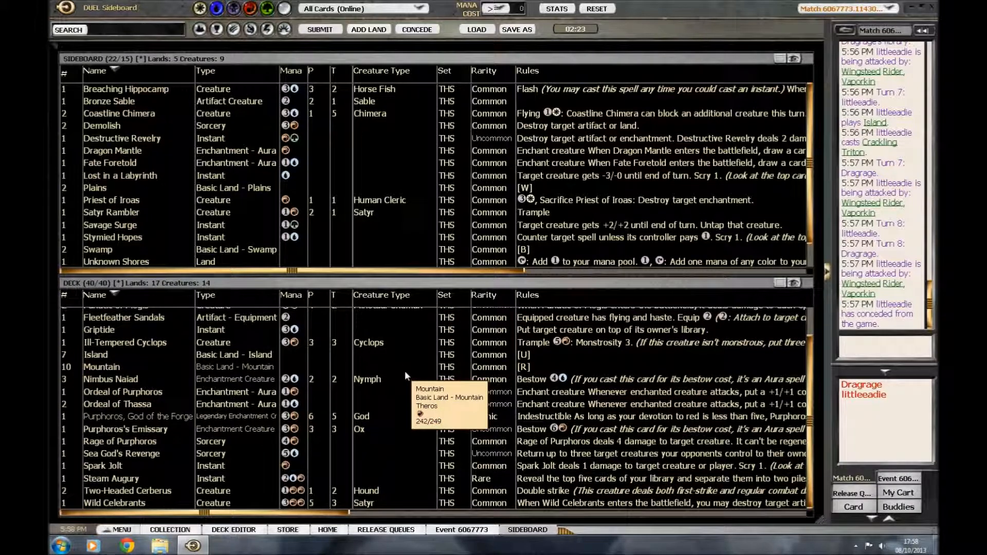
pyautogui.moveTo(442, 350)
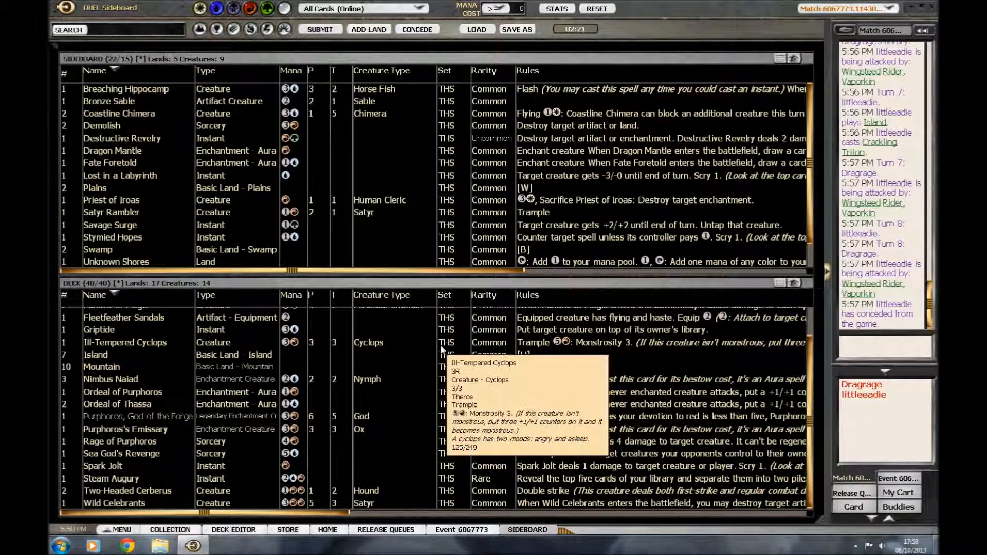